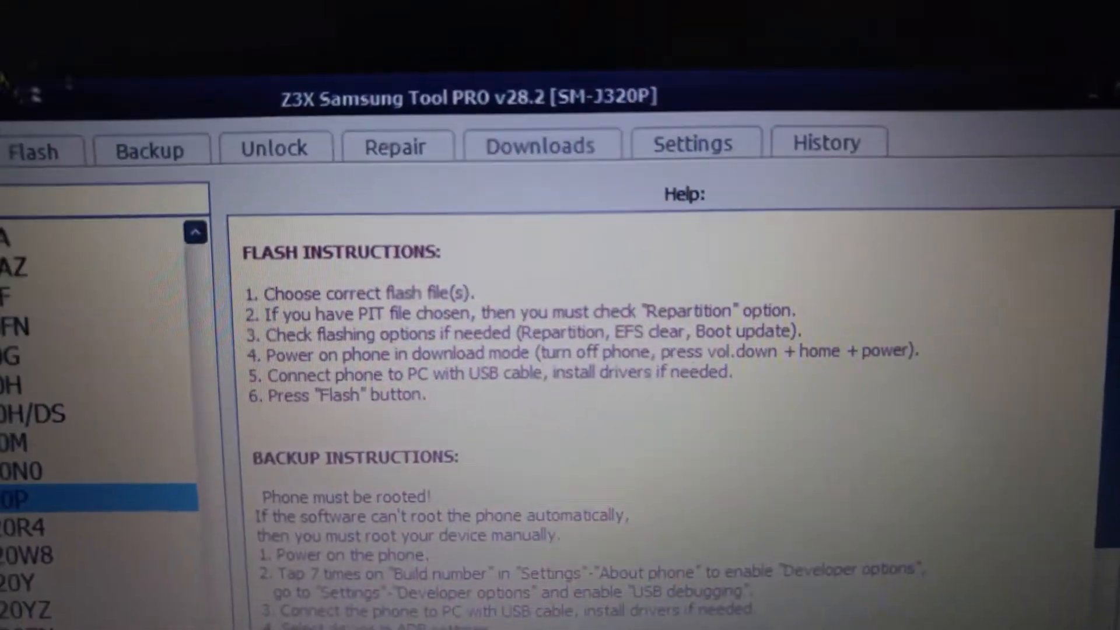
Select SM-J320F as the phone model and show the Unlock tab with Reset FRP
left_click(274, 149)
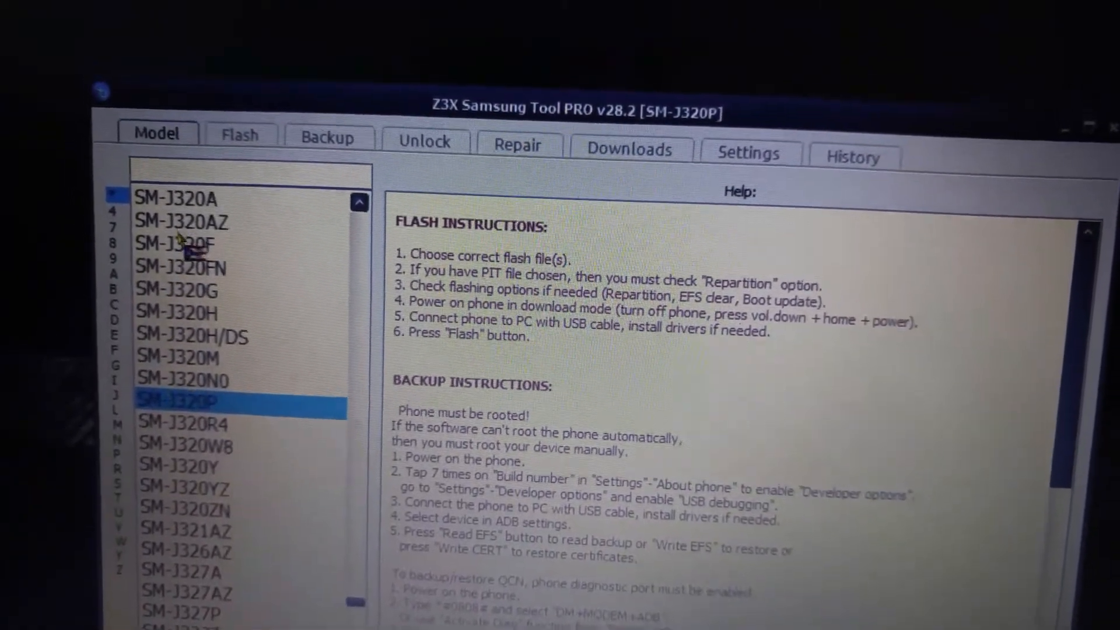
left_click(187, 243)
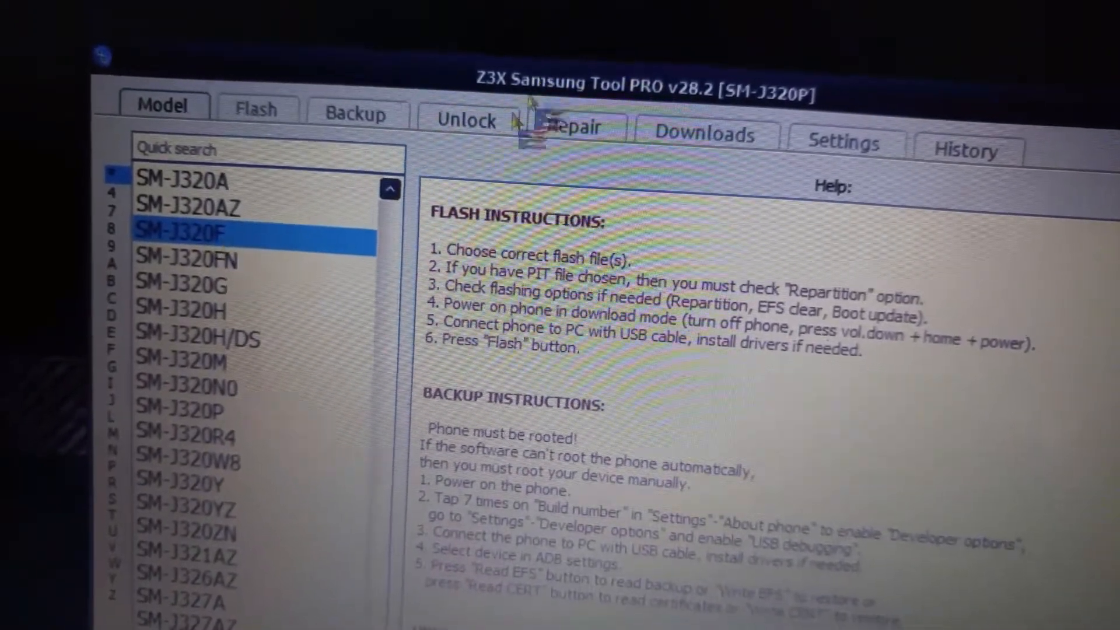
left_click(467, 122)
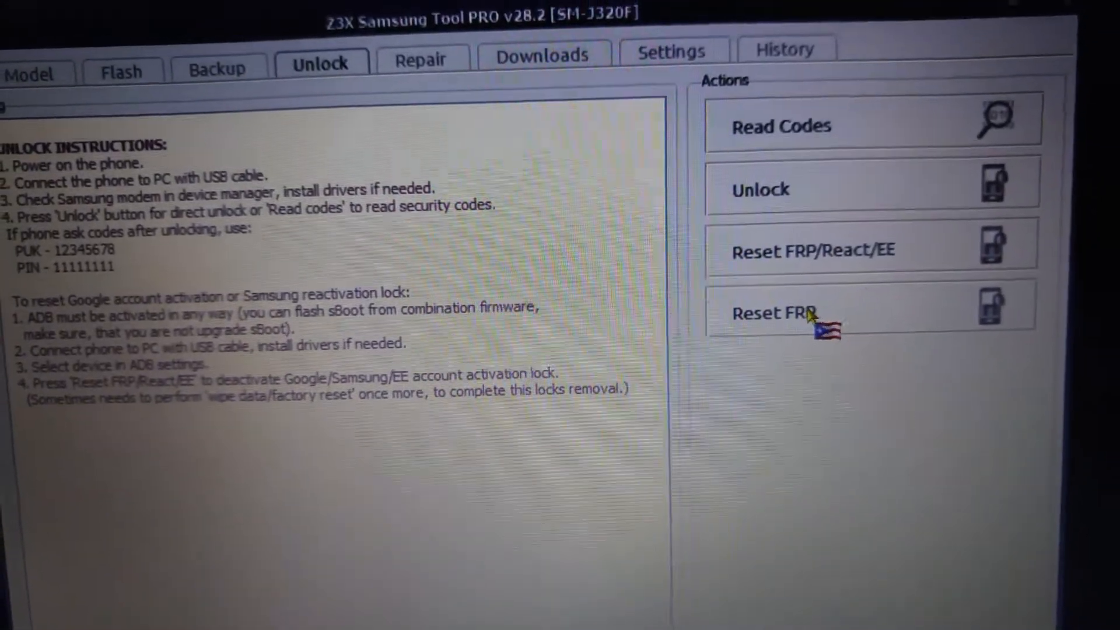